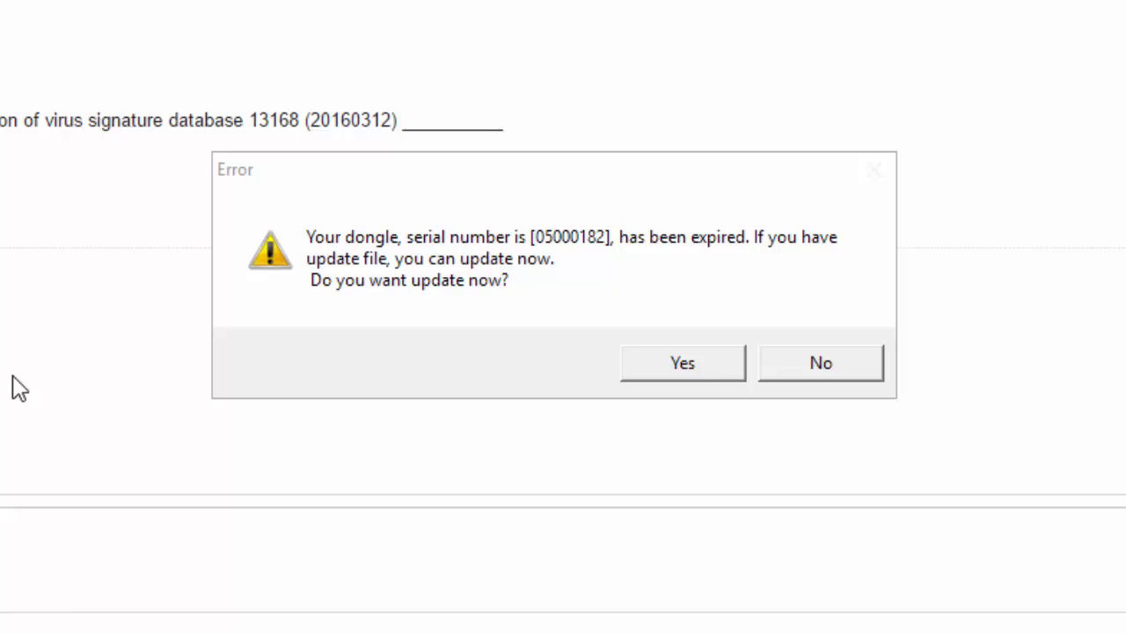
Answer No to the expired-dongle error so the email with the key attachment stays visible
left_click(821, 363)
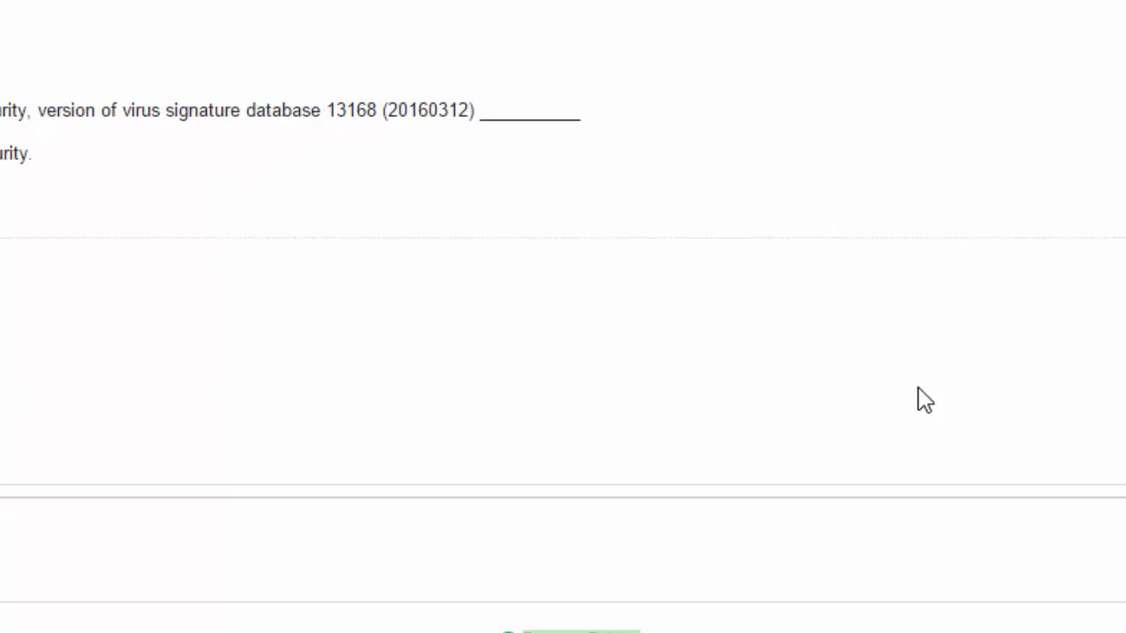
scroll("down", 3)
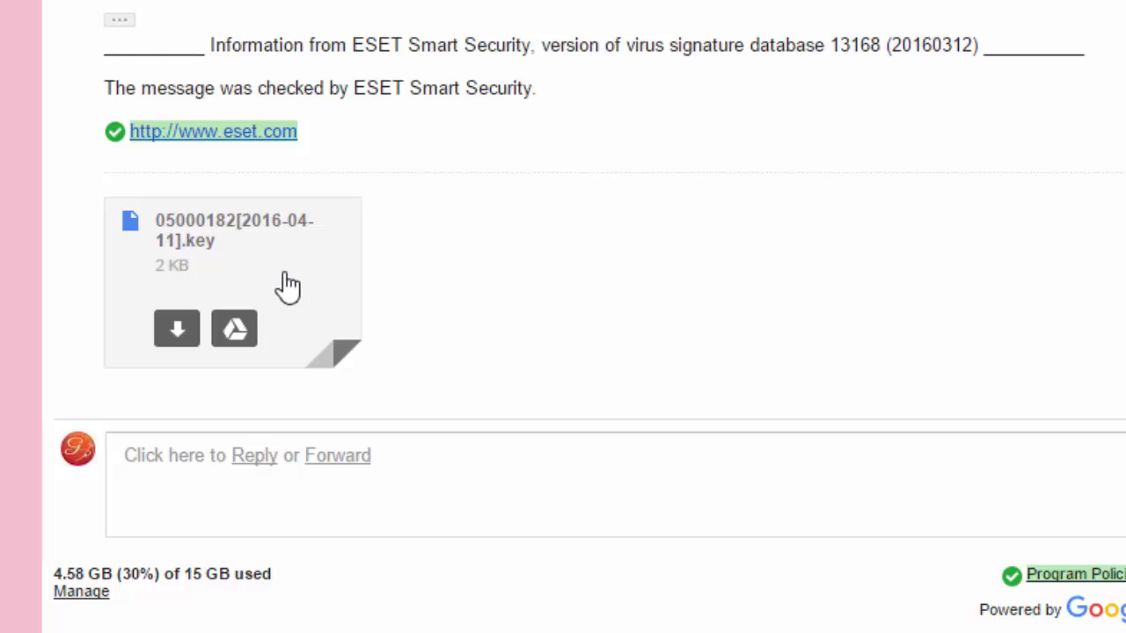
mouse_move(232, 243)
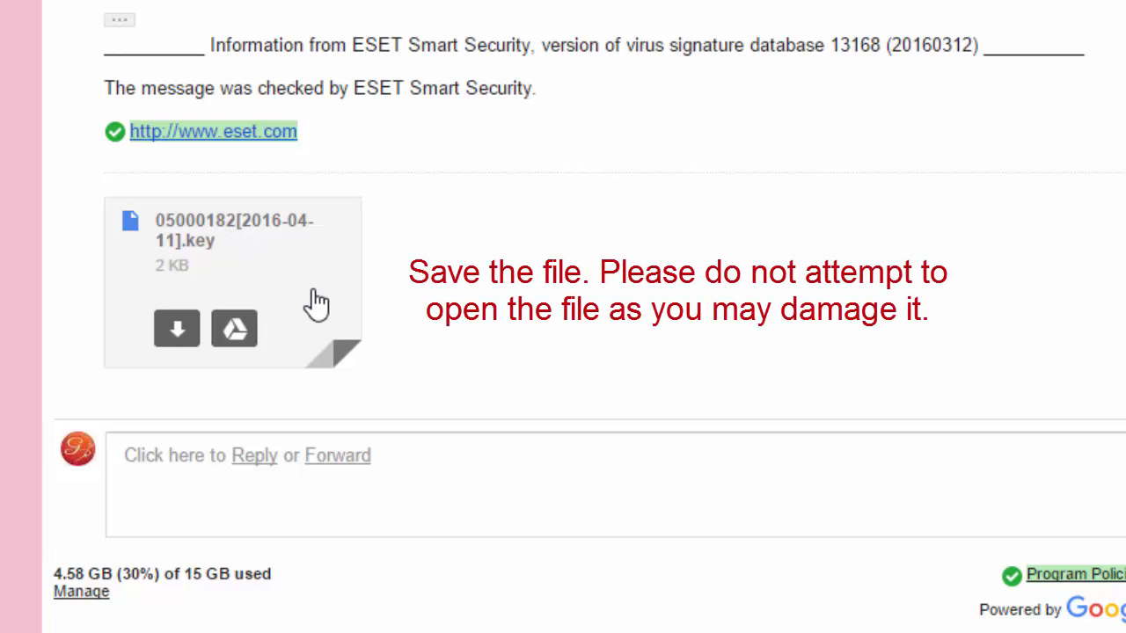
mouse_move(313, 306)
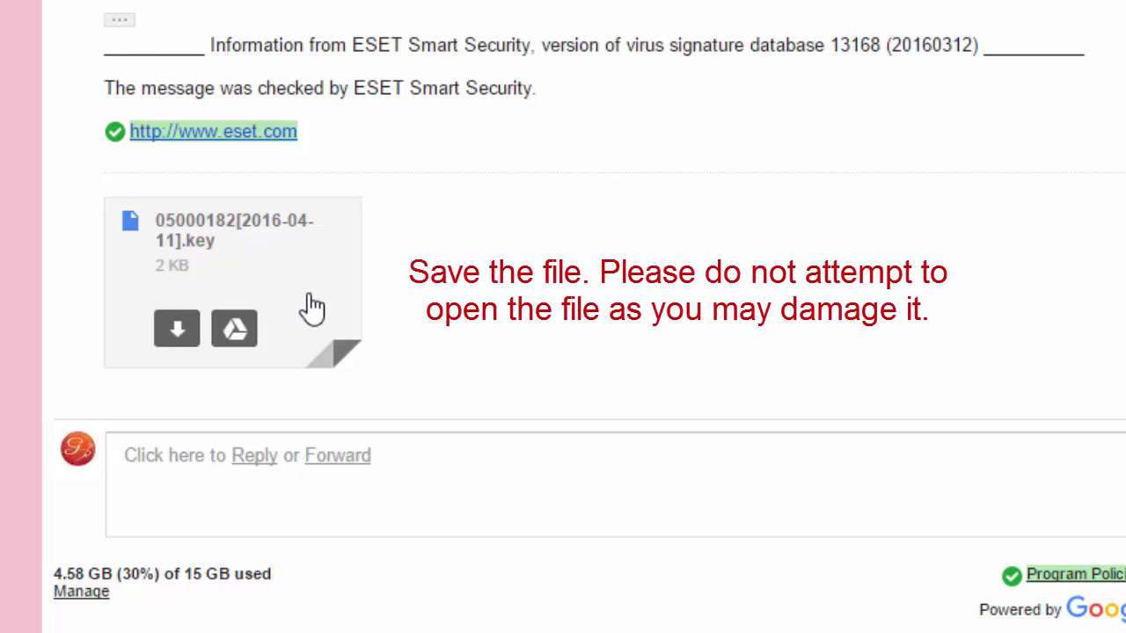
mouse_move(304, 309)
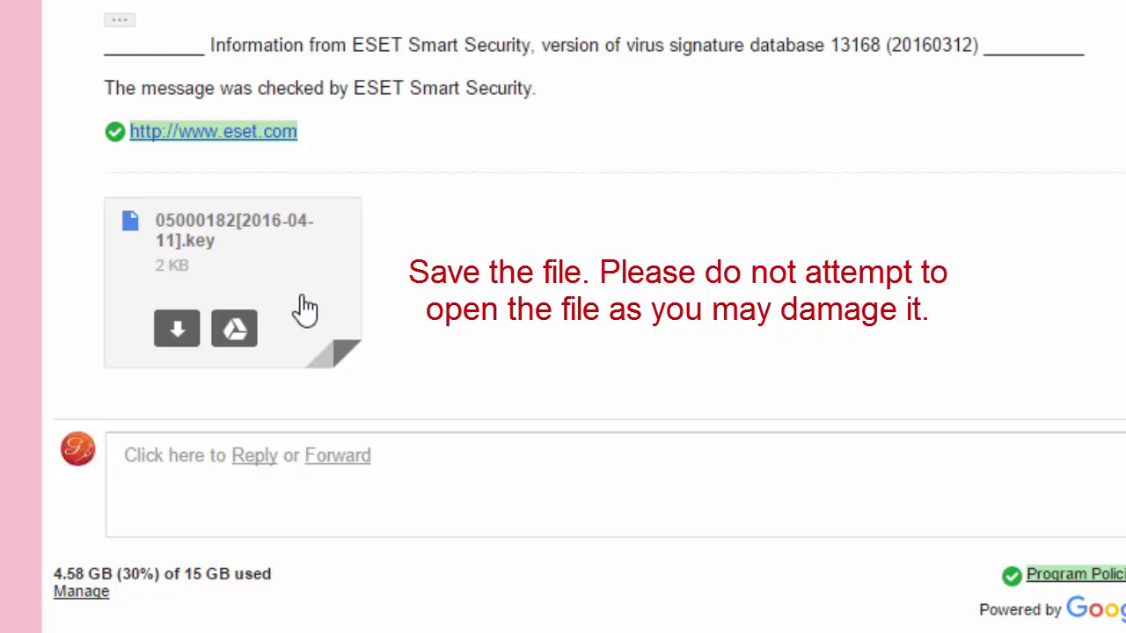
mouse_move(306, 306)
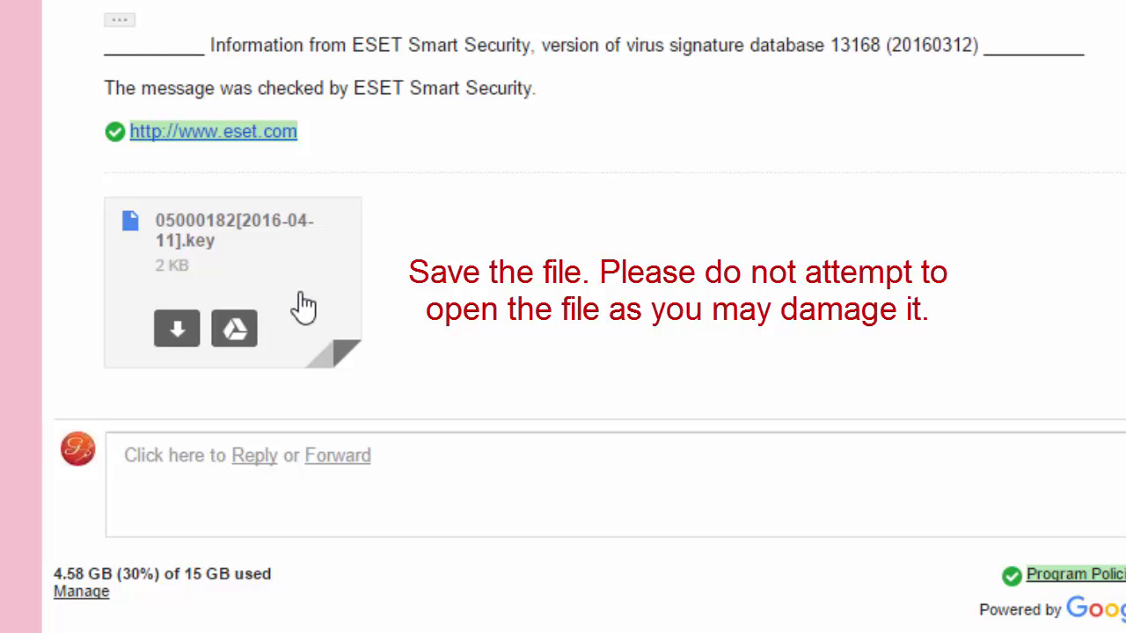
mouse_move(278, 303)
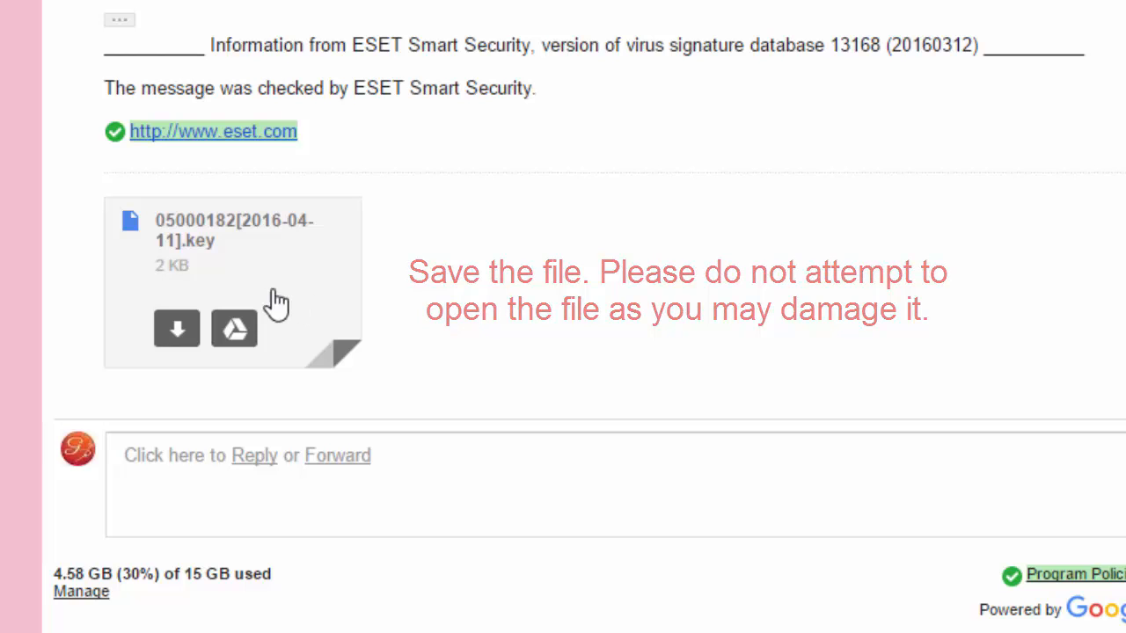
mouse_move(176, 331)
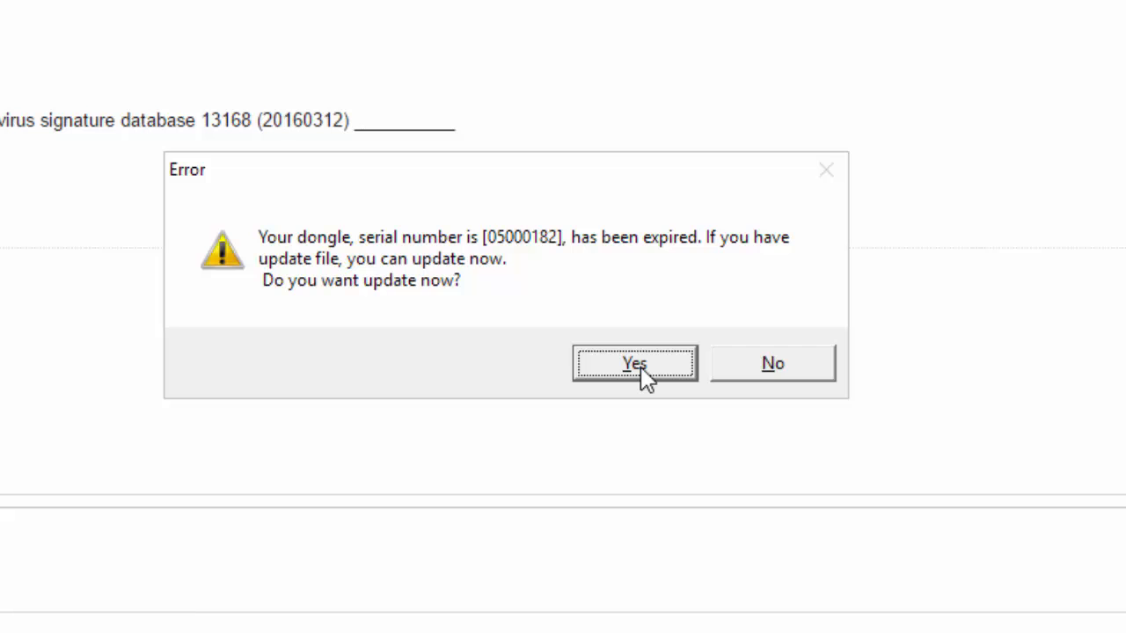
Answer Yes to the update prompt and load 05000182[2016-04-11].key from Downloads
left_click(633, 362)
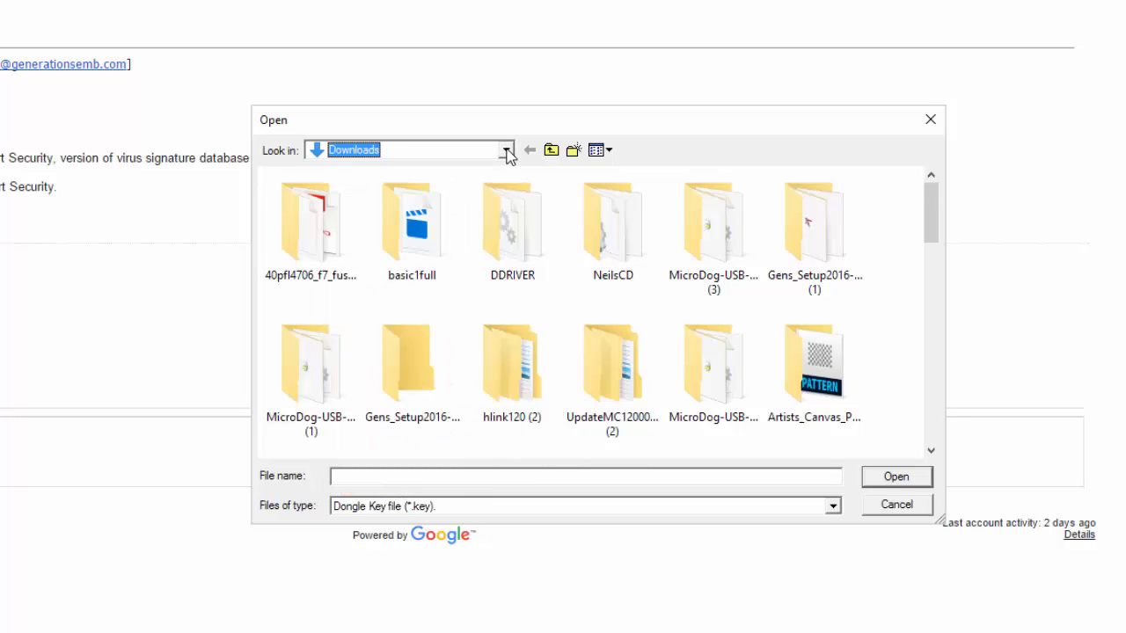
mouse_move(515, 158)
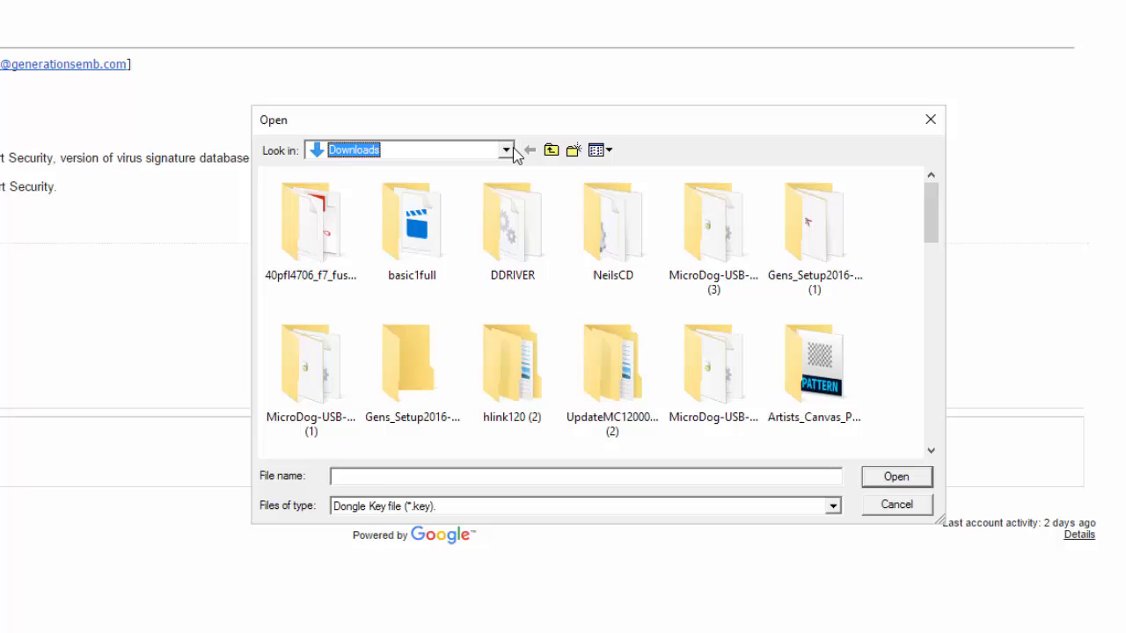
left_click(507, 150)
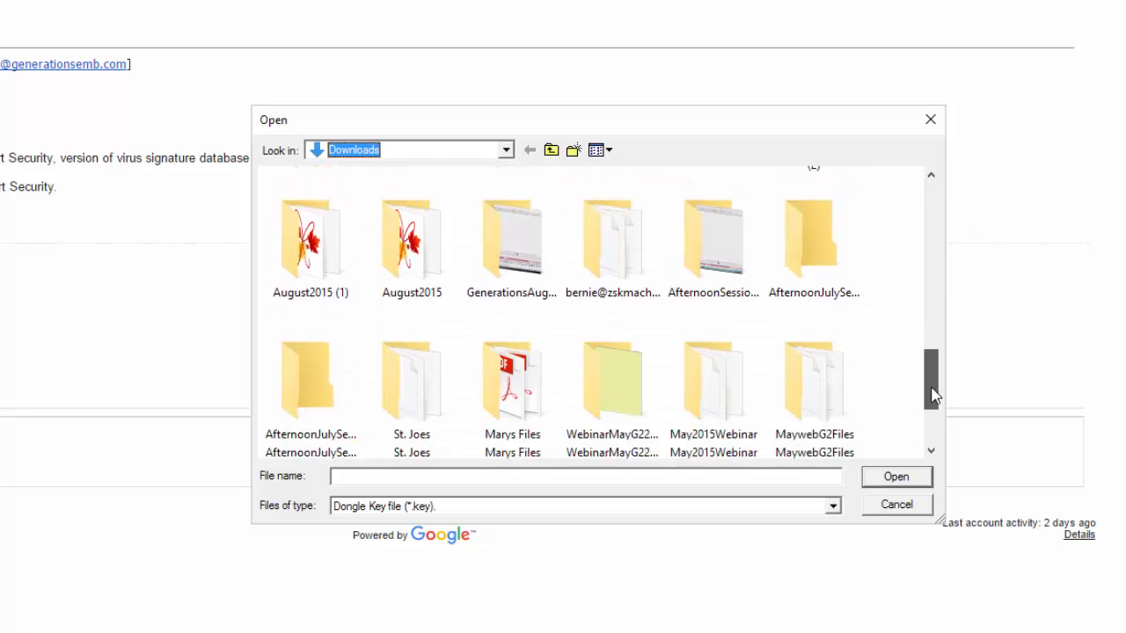
scroll("down", 3)
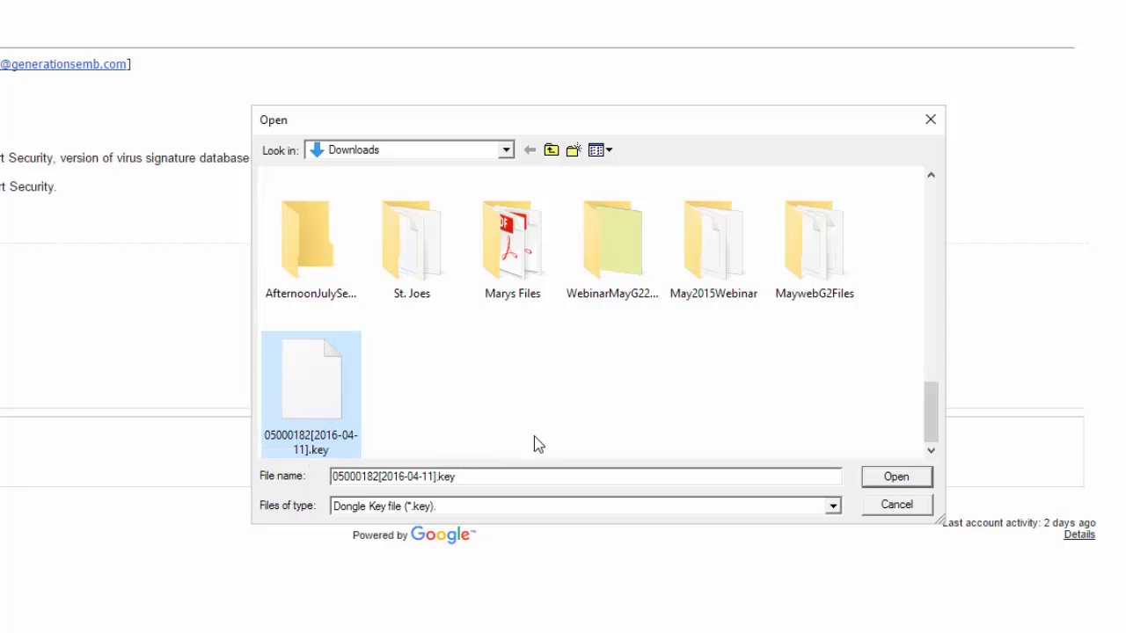
mouse_move(345, 496)
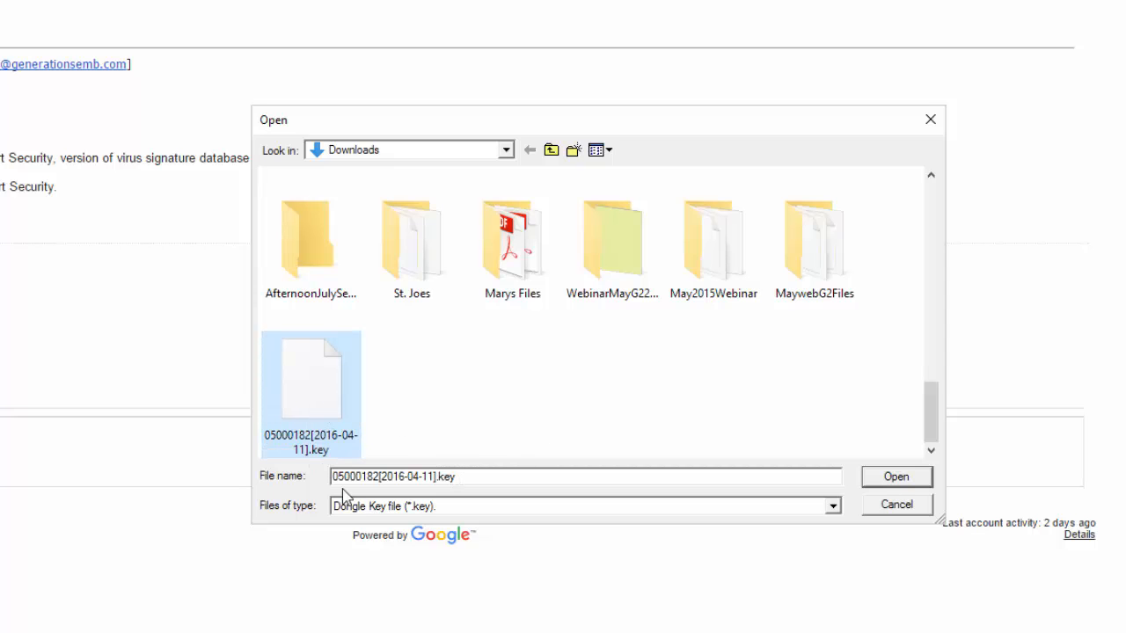
mouse_move(535, 483)
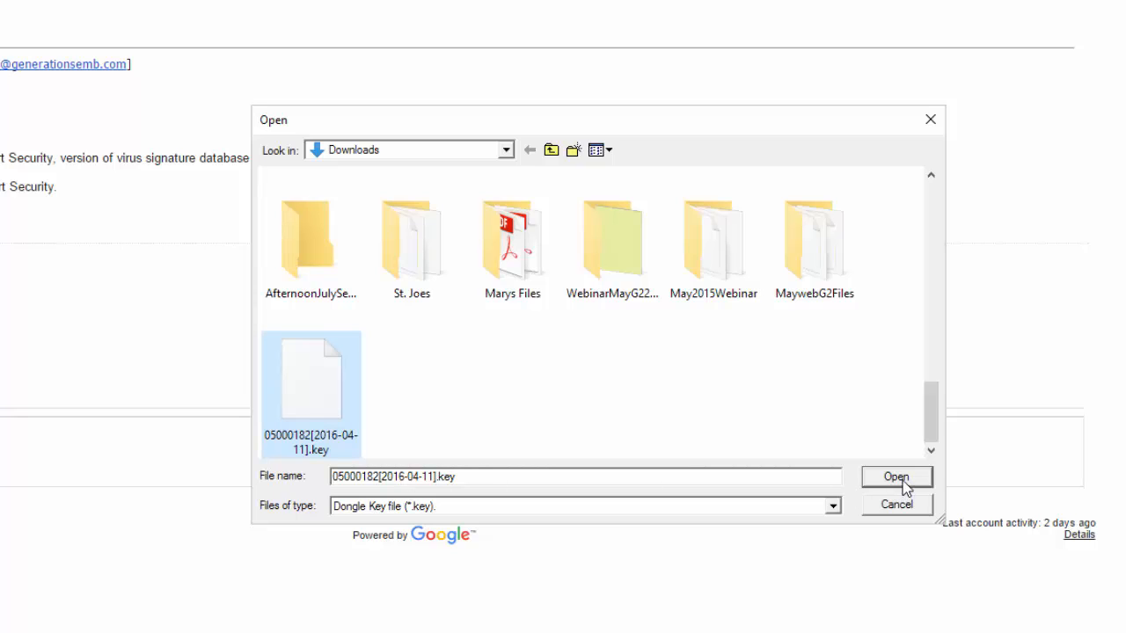
left_click(896, 476)
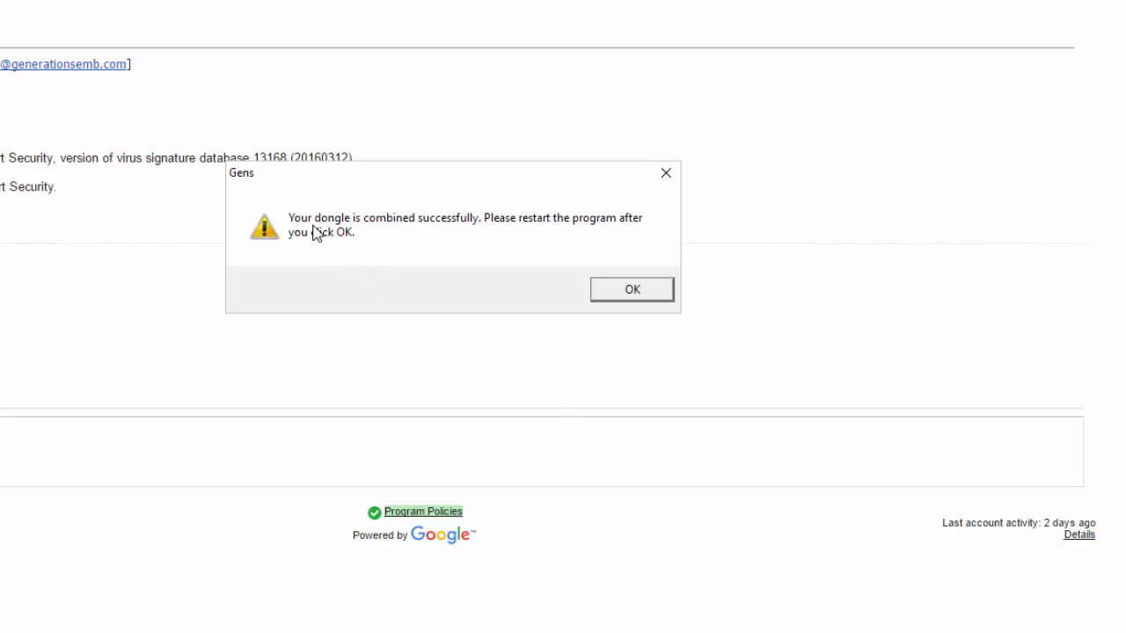
mouse_move(440, 232)
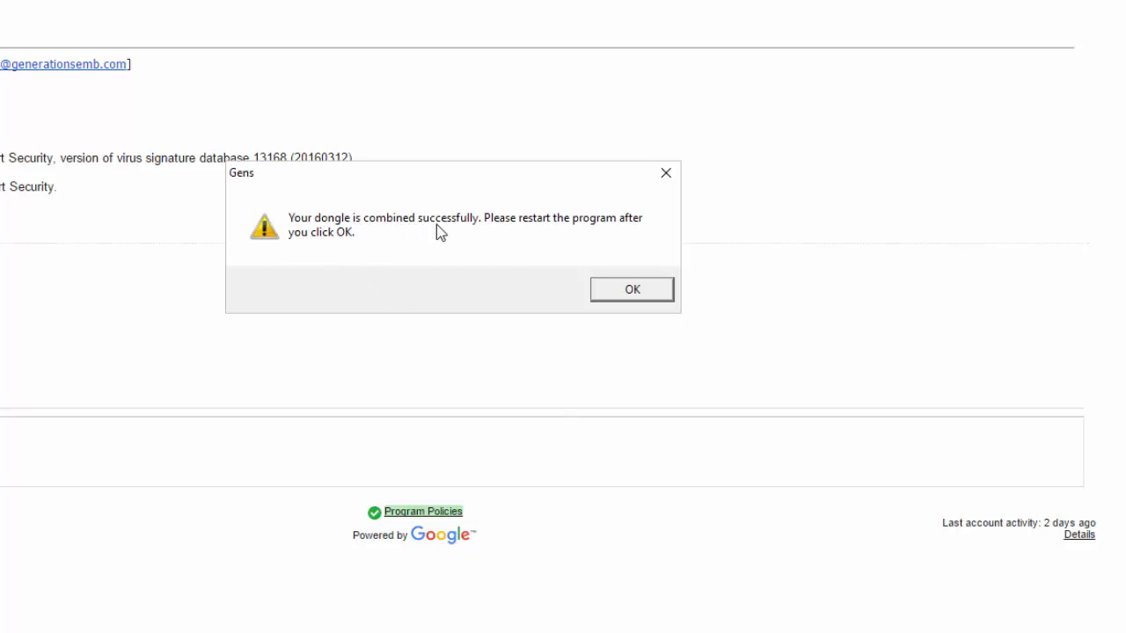
mouse_move(612, 229)
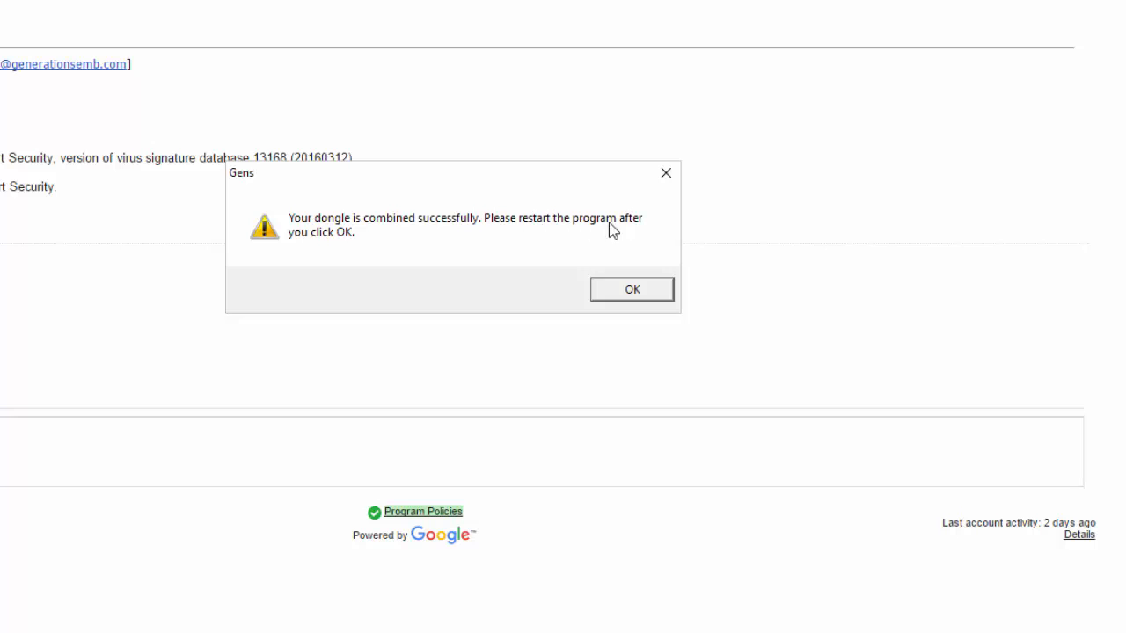
mouse_move(531, 260)
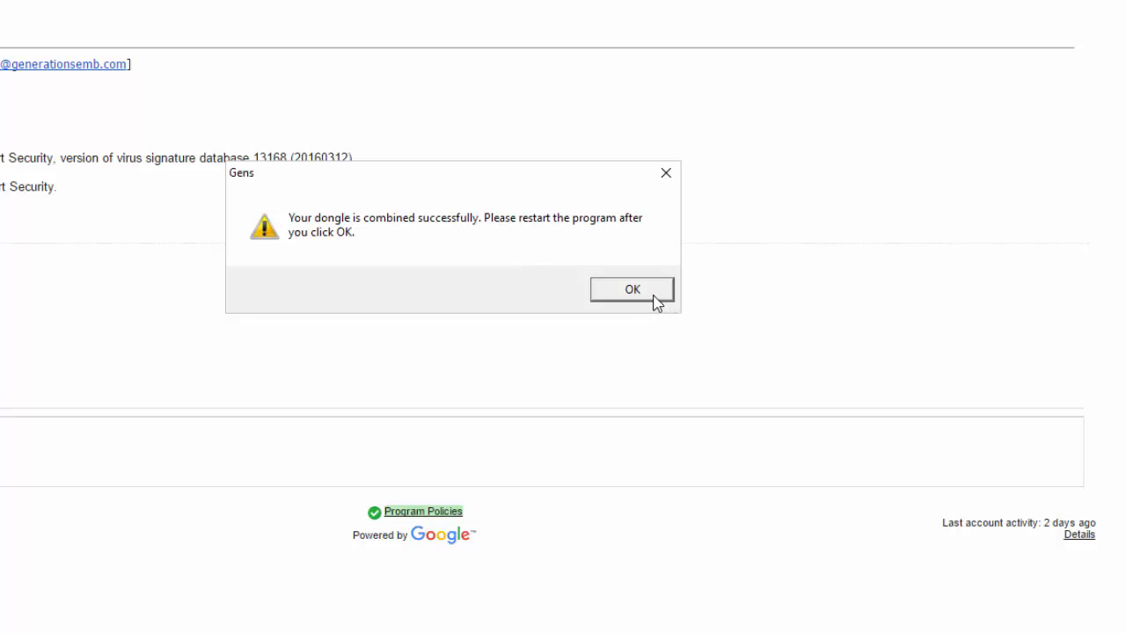
Confirm the 'Your dongle is combined successfully' message with OK
left_click(631, 288)
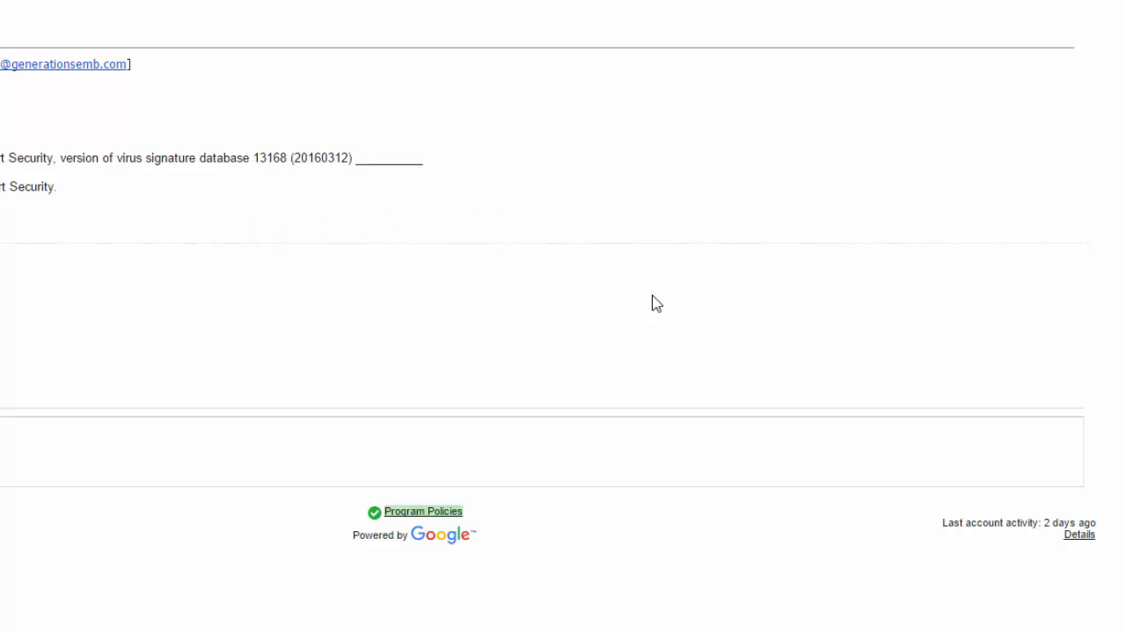
mouse_move(384, 440)
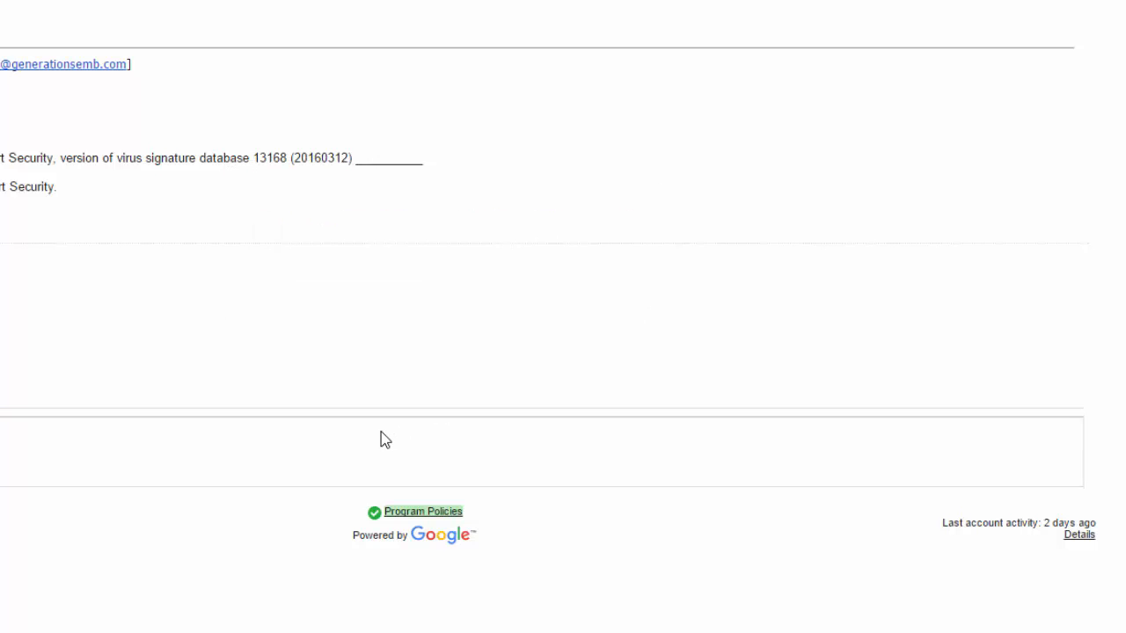